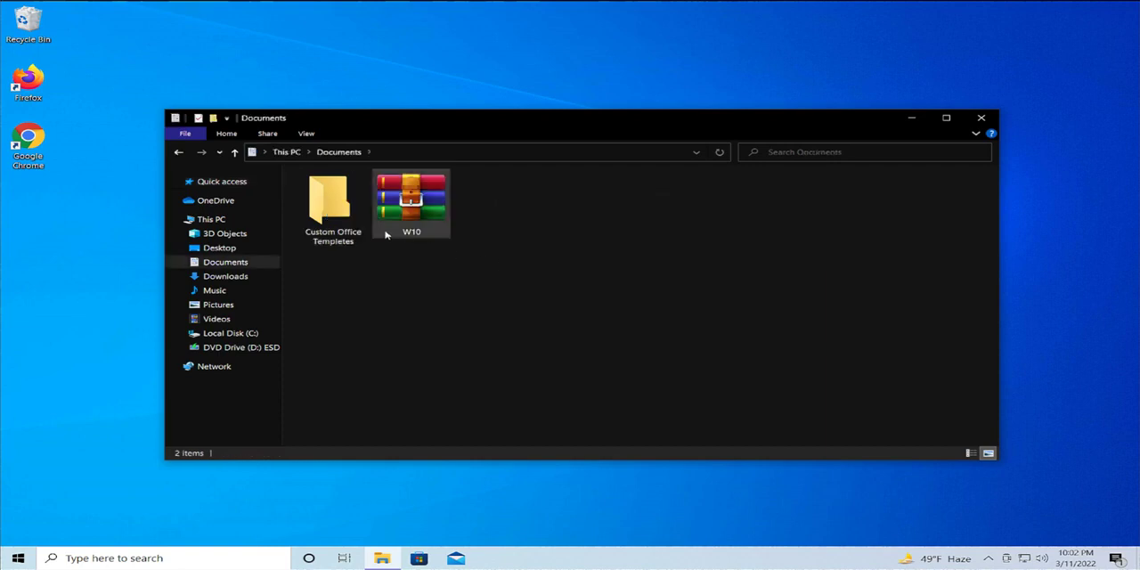
- Bring up the Properties of the Custom Office Templetes folder
click(331, 200)
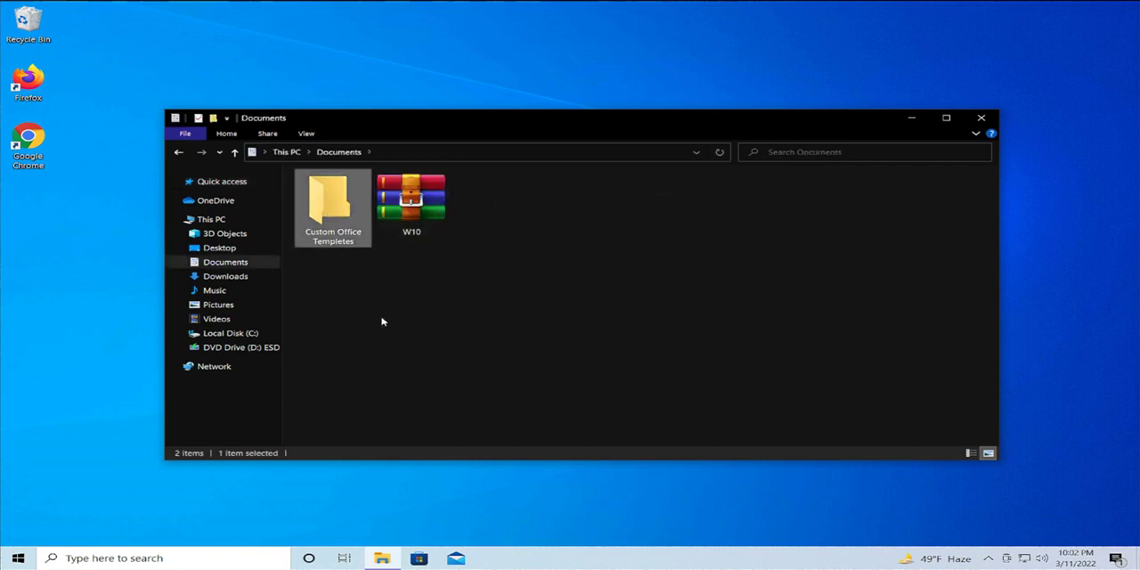
mouse_move(419, 559)
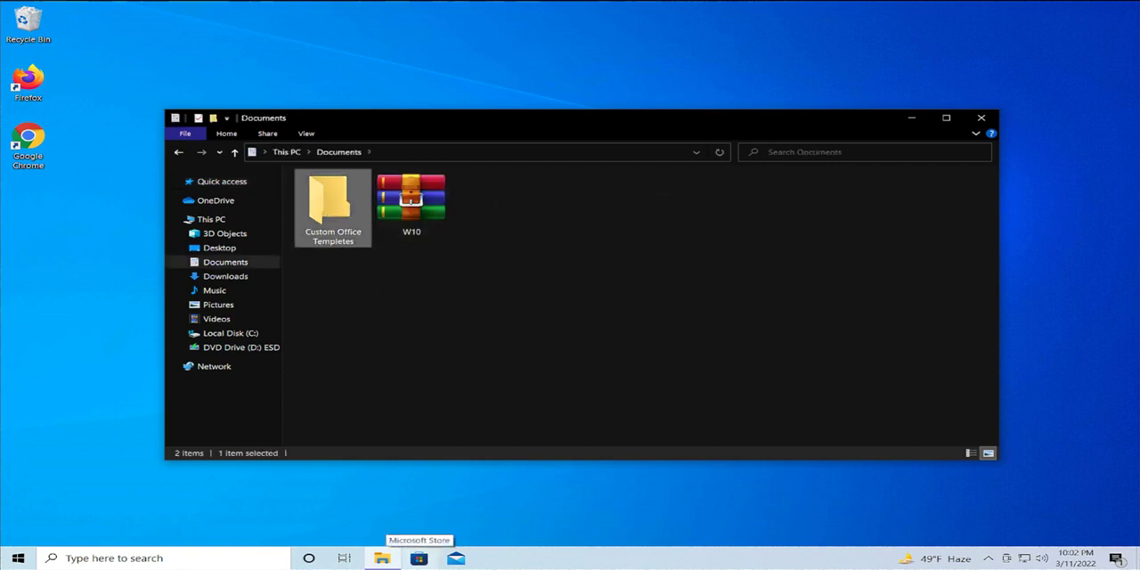
click(945, 117)
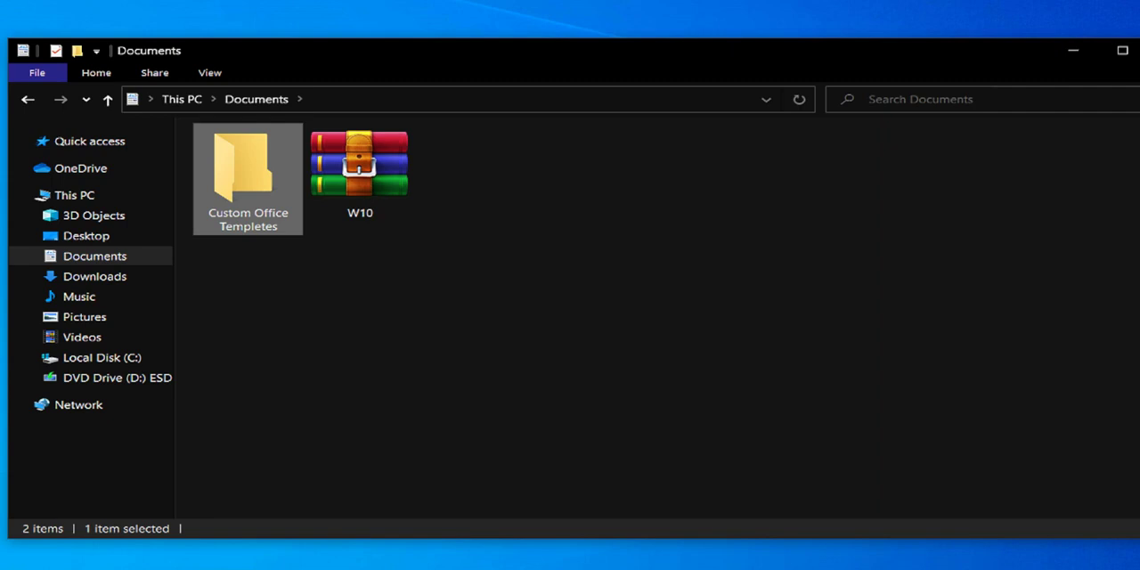
mouse_move(246, 192)
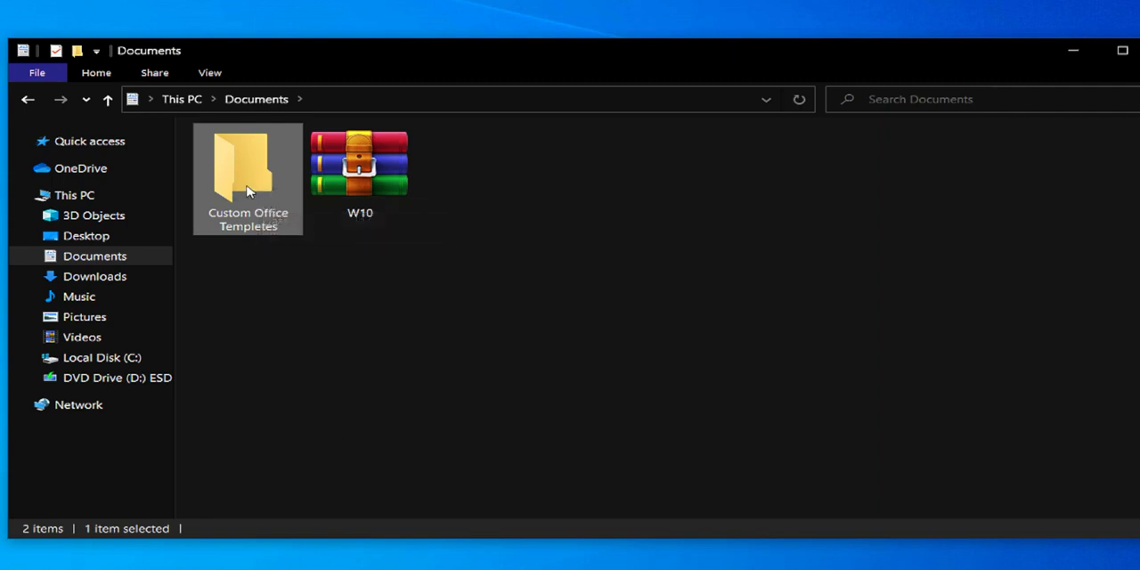
right_click(248, 178)
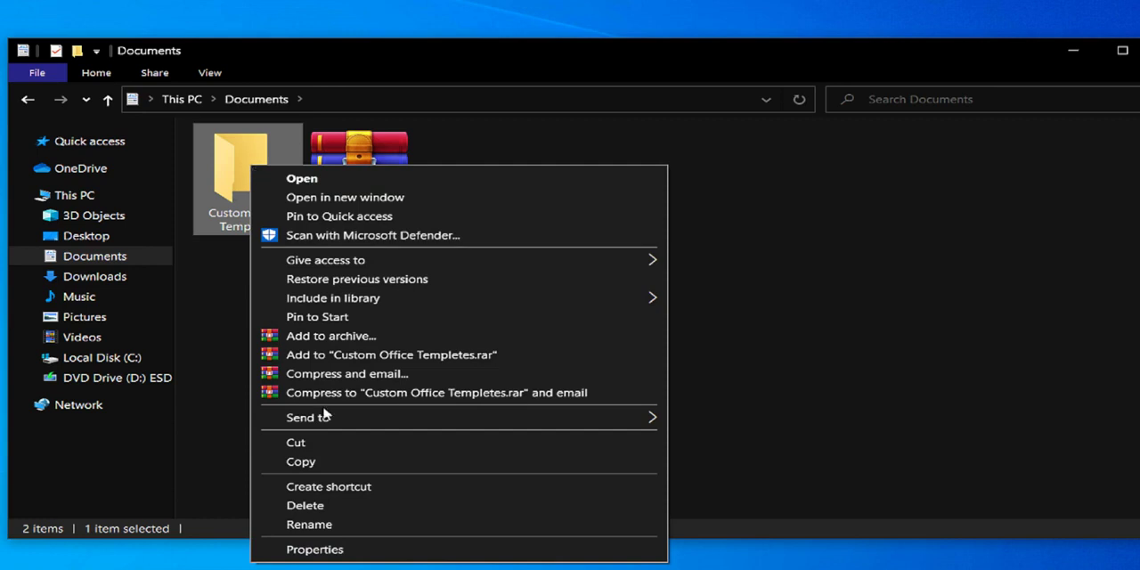
mouse_move(314, 548)
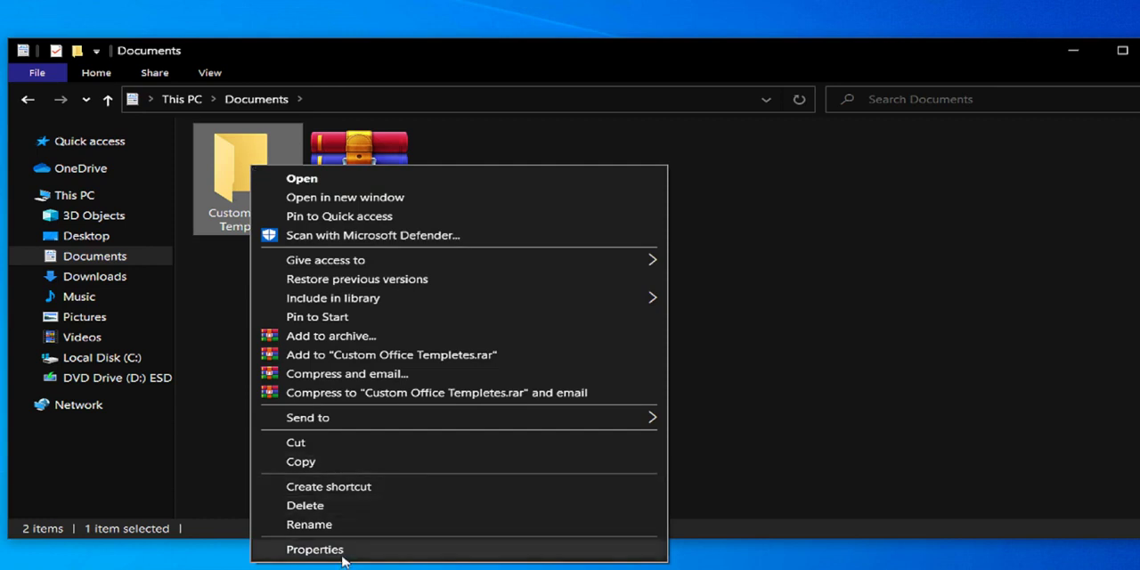
click(314, 549)
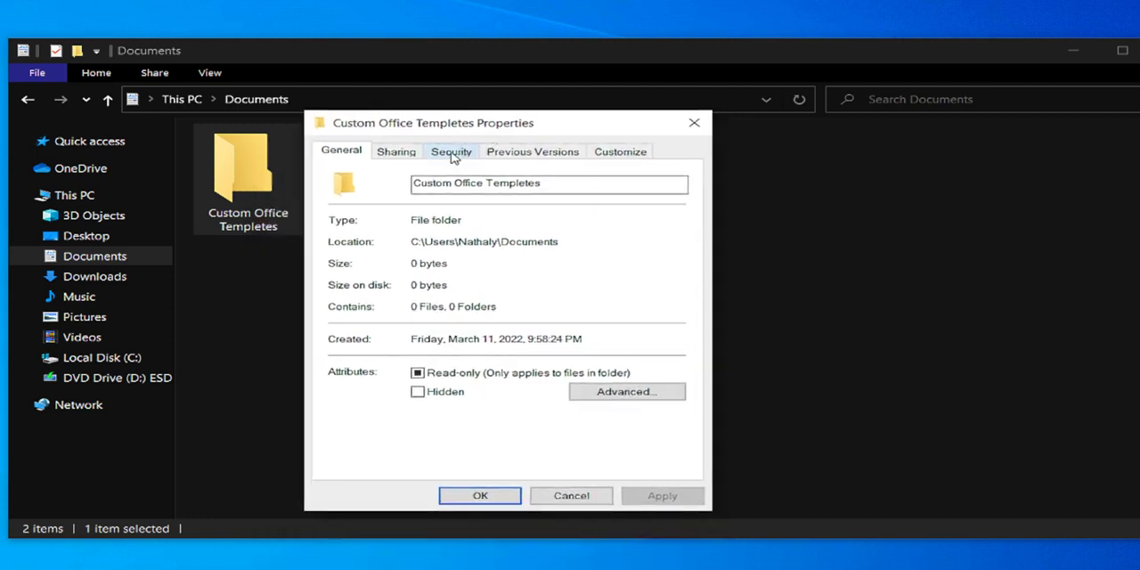
- Go to the folder's Security permissions and into its Advanced security settings
click(451, 150)
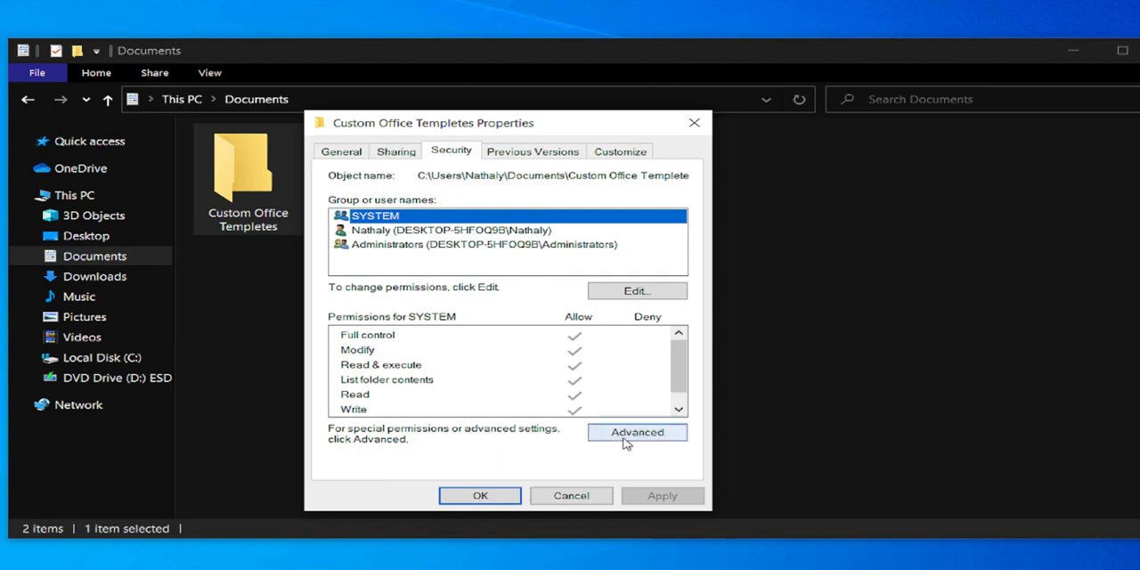
click(636, 431)
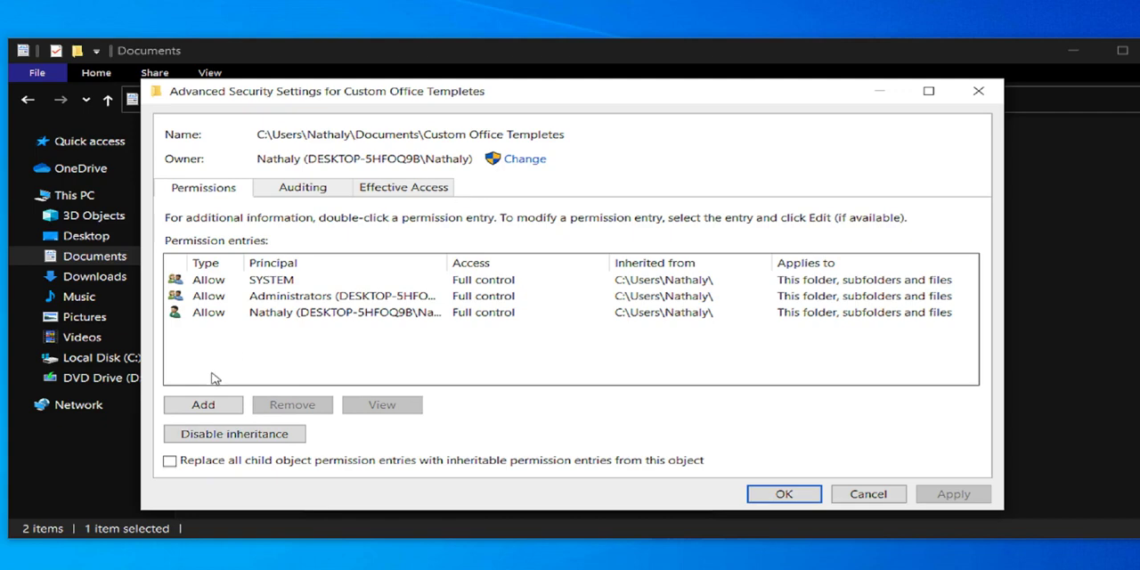
- Add a new permission entry and bring up the user-or-group picker for its principal
click(203, 405)
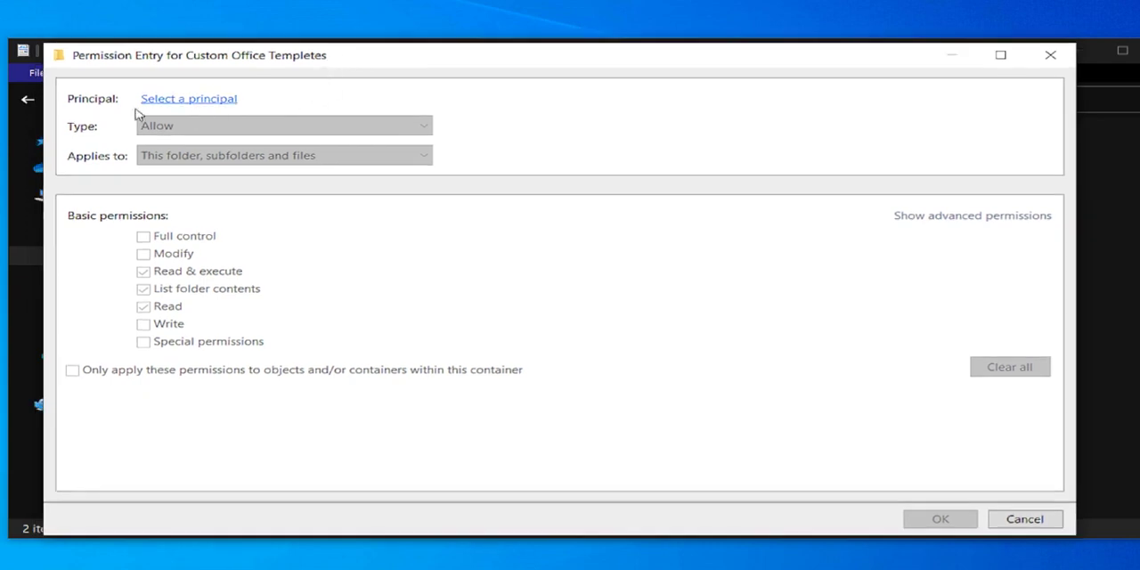
mouse_move(188, 98)
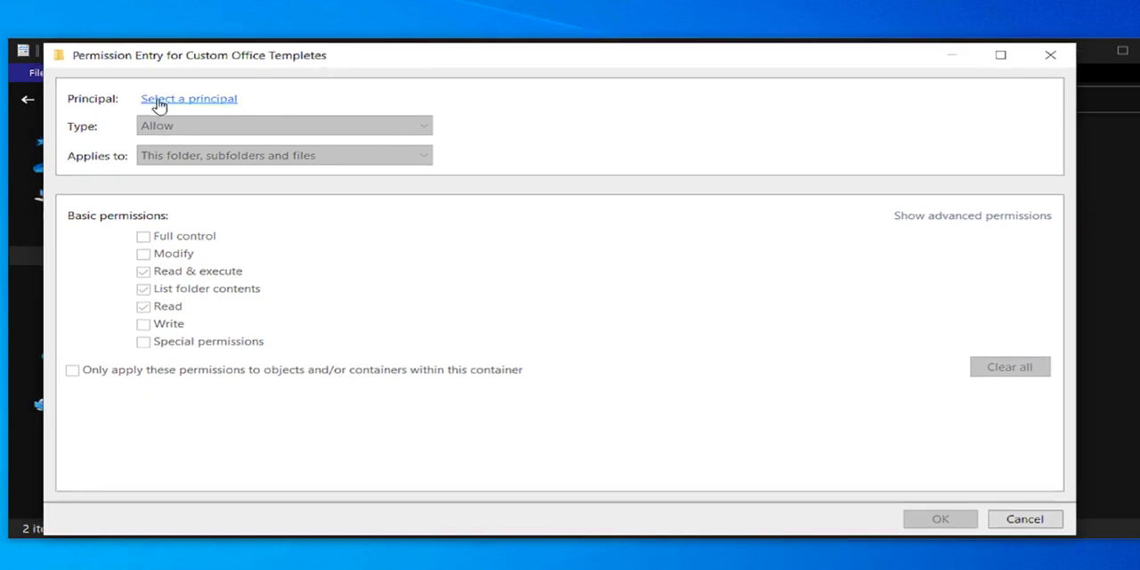
click(188, 98)
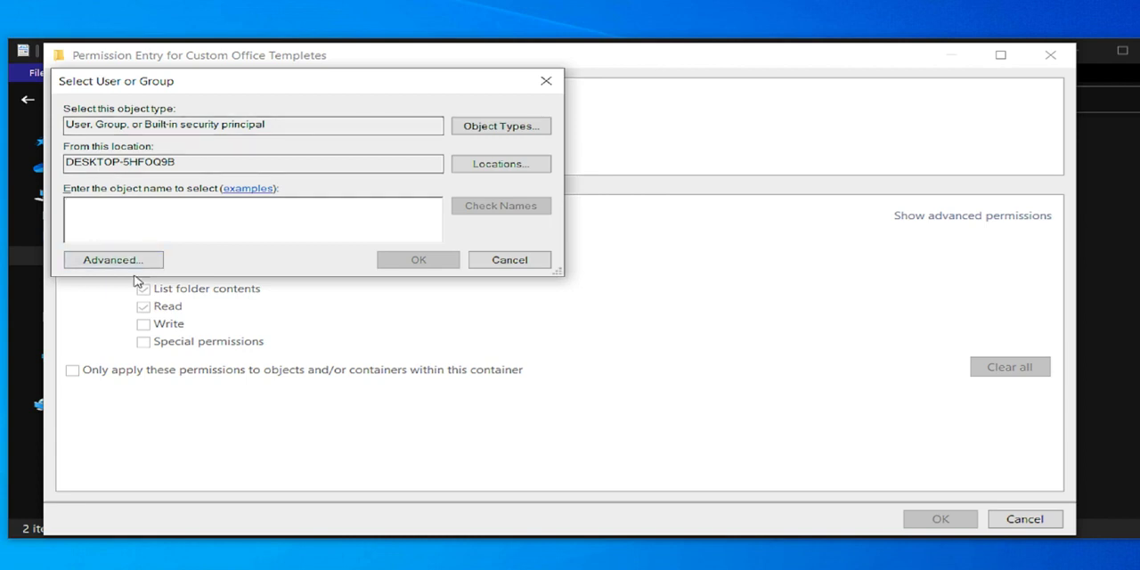
- Search all users and groups, choose Everyone and have the name checked as the principal
click(112, 260)
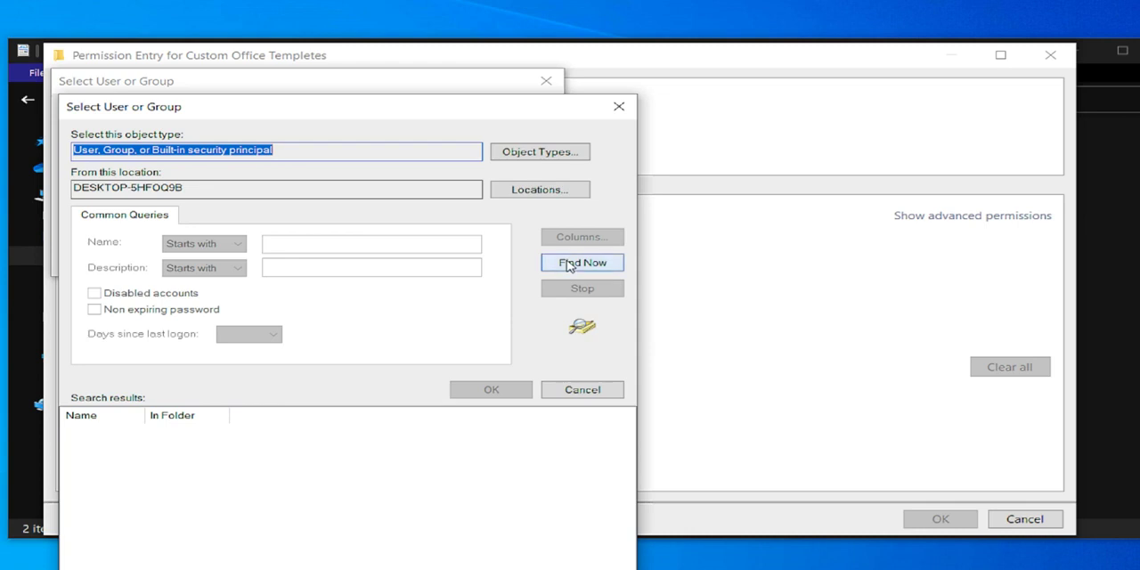
click(581, 262)
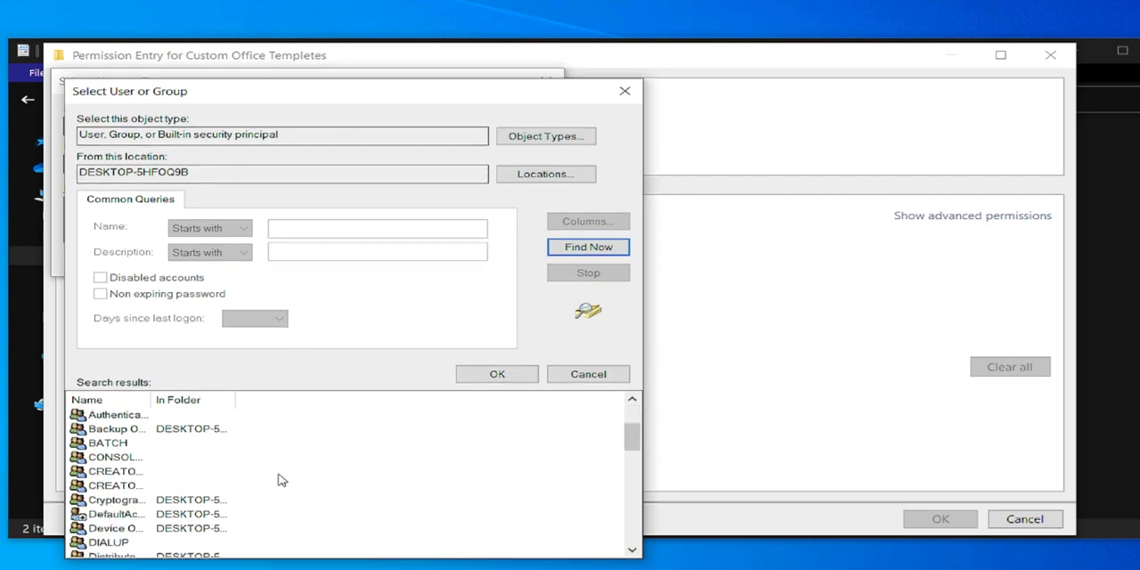
scroll(down, 3)
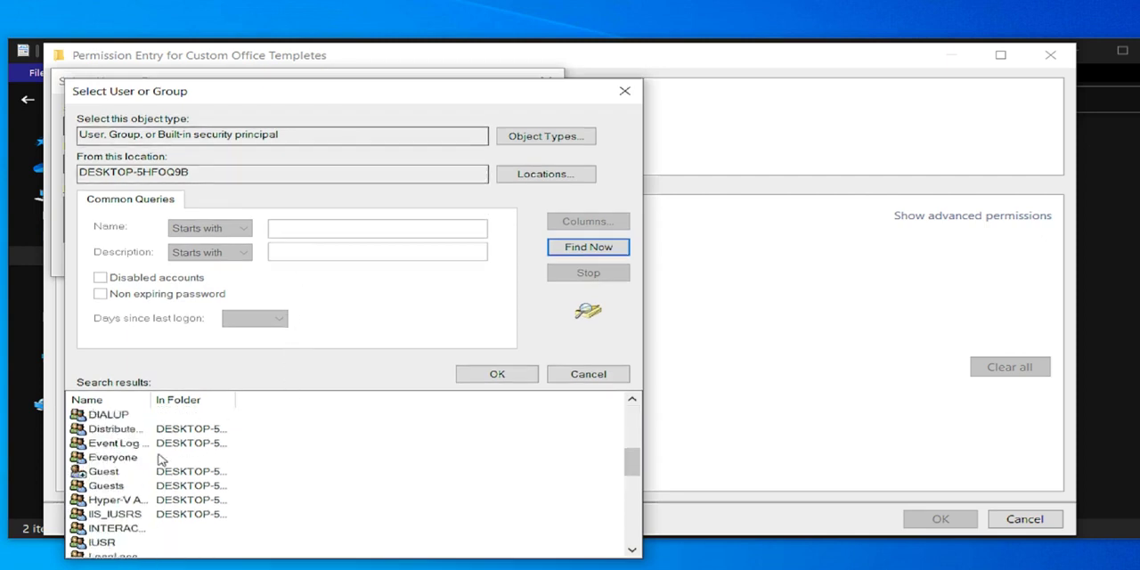
click(114, 456)
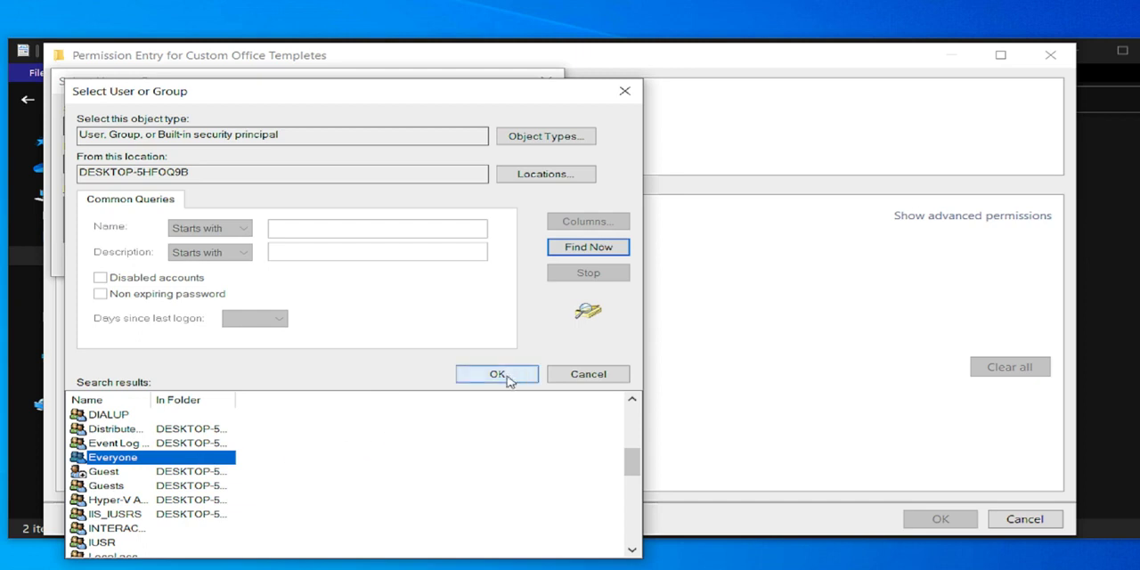
click(495, 374)
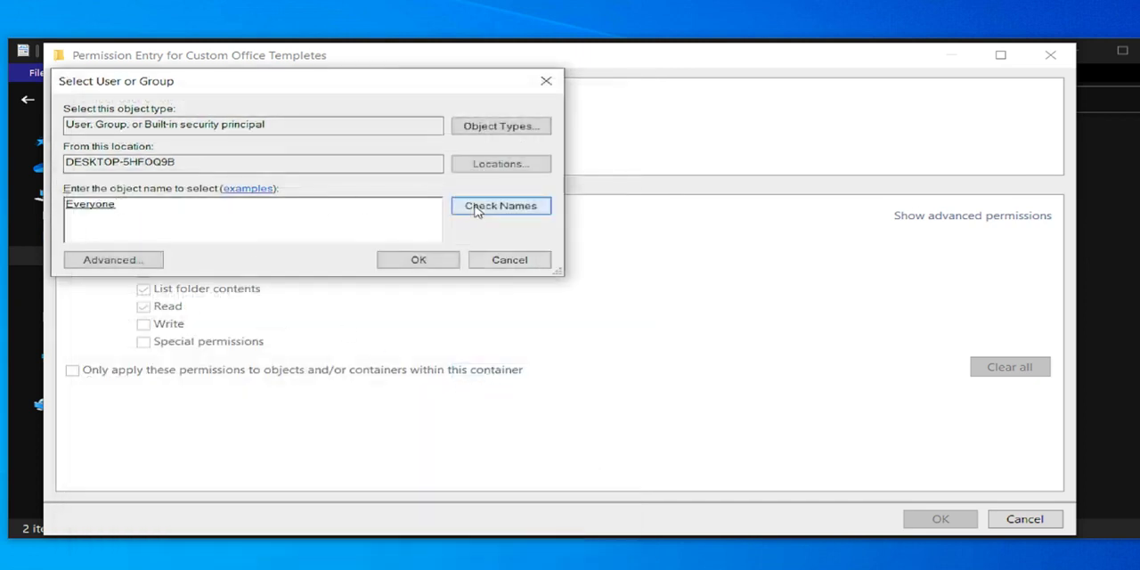
click(500, 206)
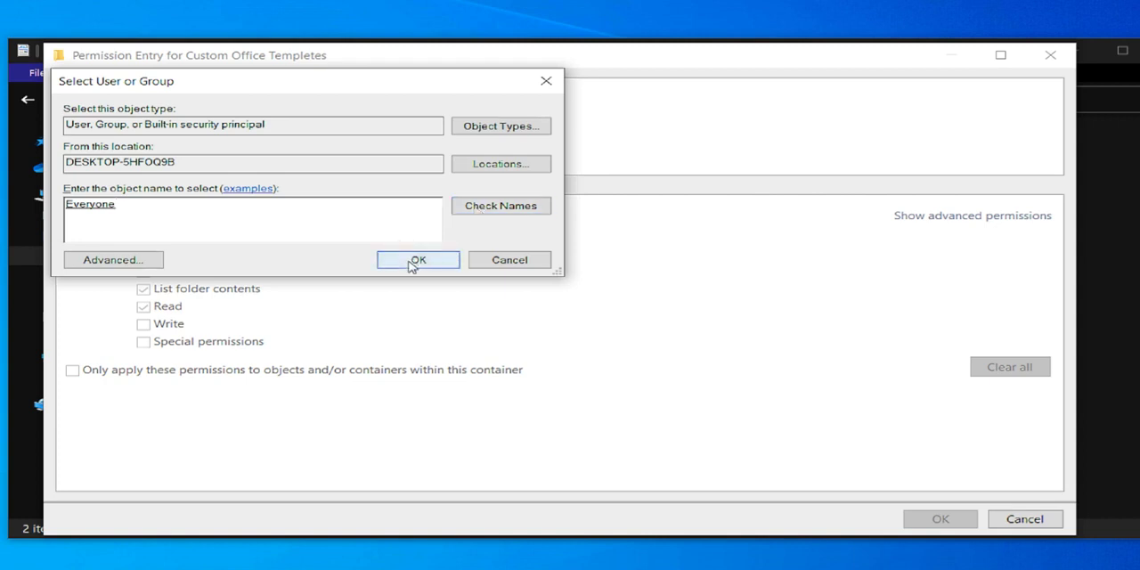
- Confirm Everyone as principal and grant it Full control in the permission entry
click(417, 260)
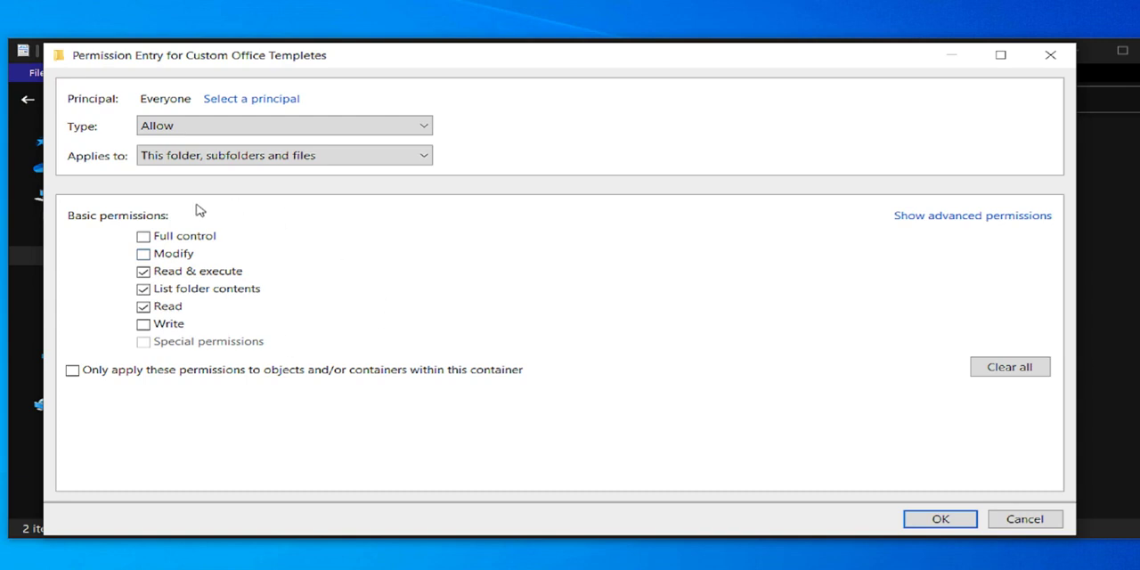
mouse_move(171, 280)
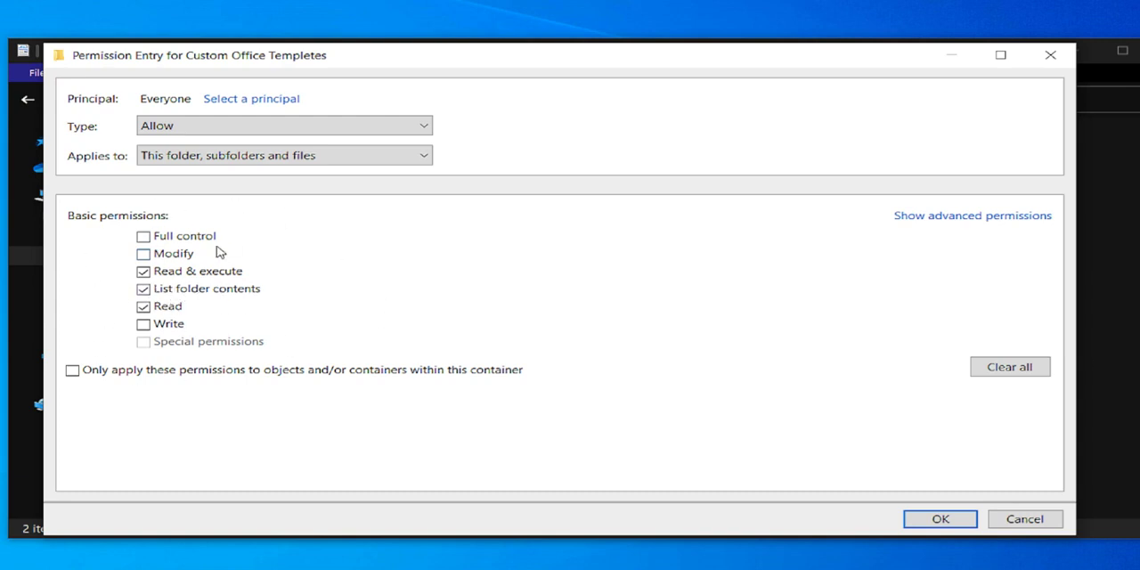
mouse_move(196, 221)
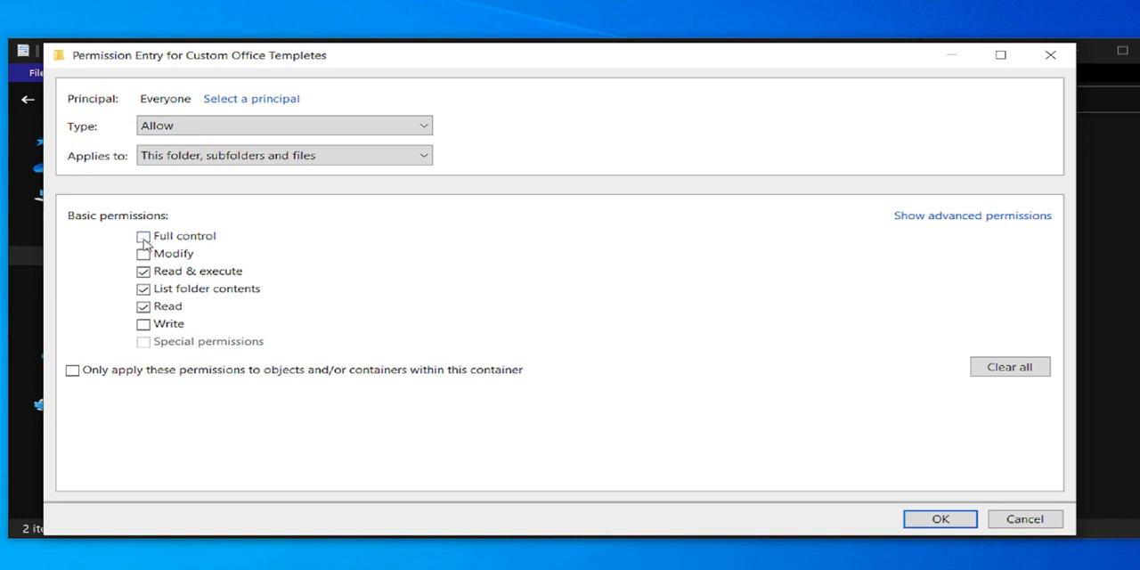
click(143, 235)
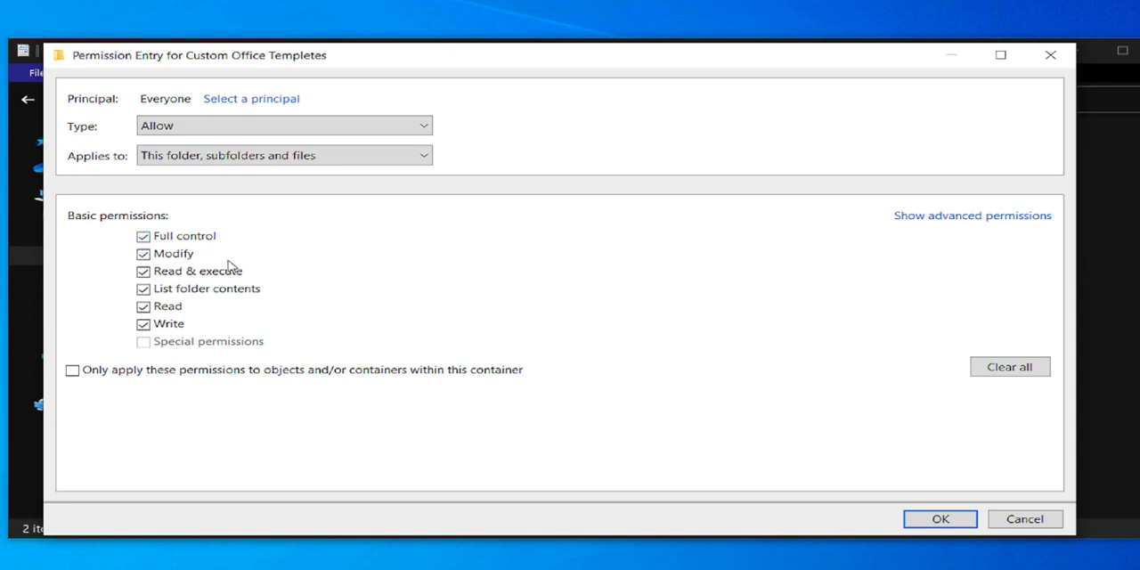
mouse_move(188, 281)
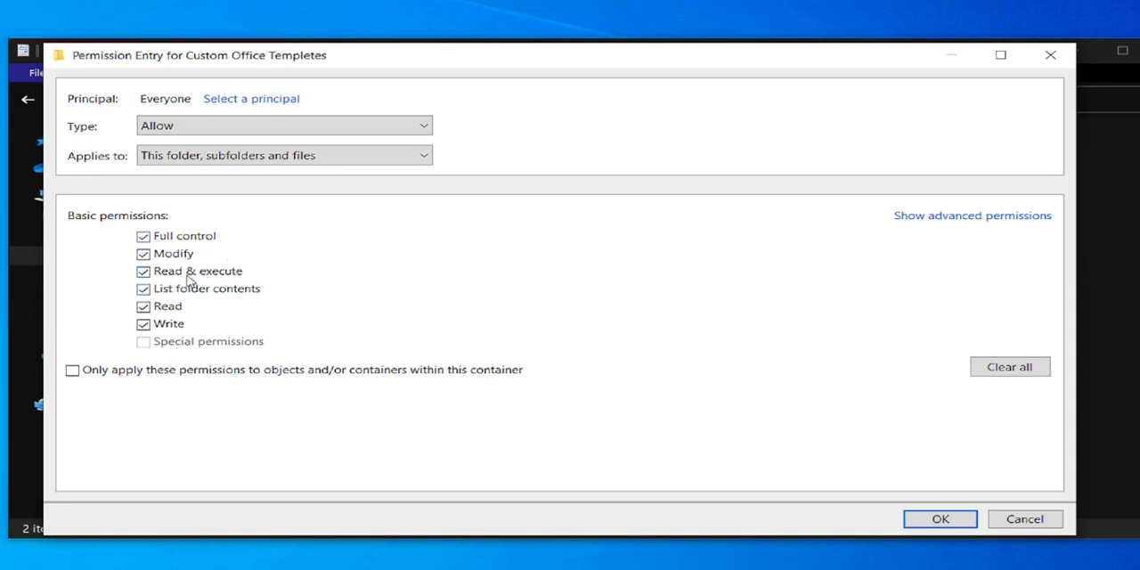
mouse_move(271, 296)
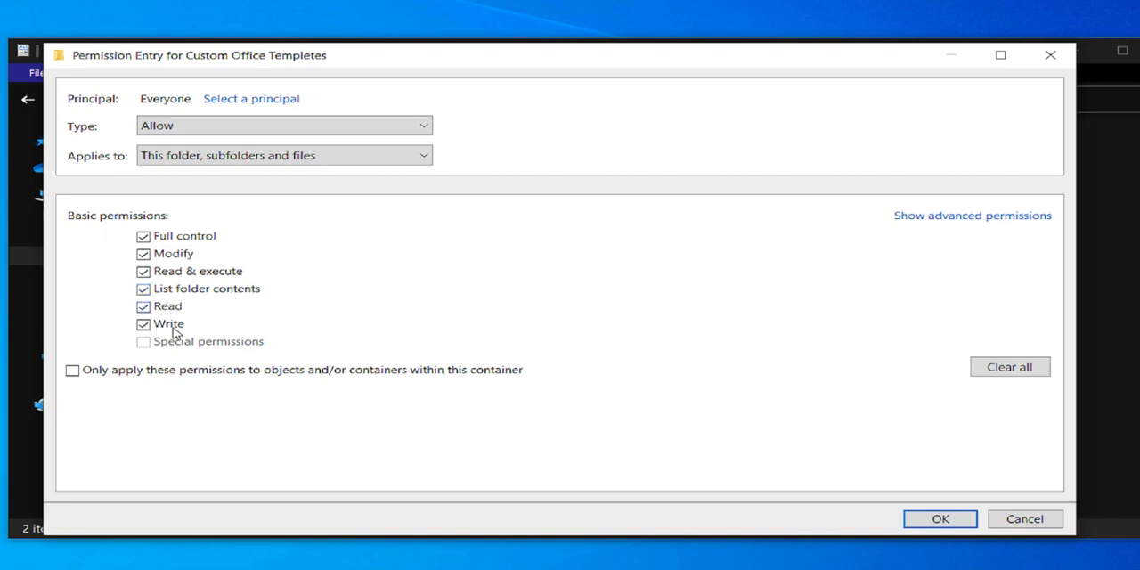
mouse_move(274, 312)
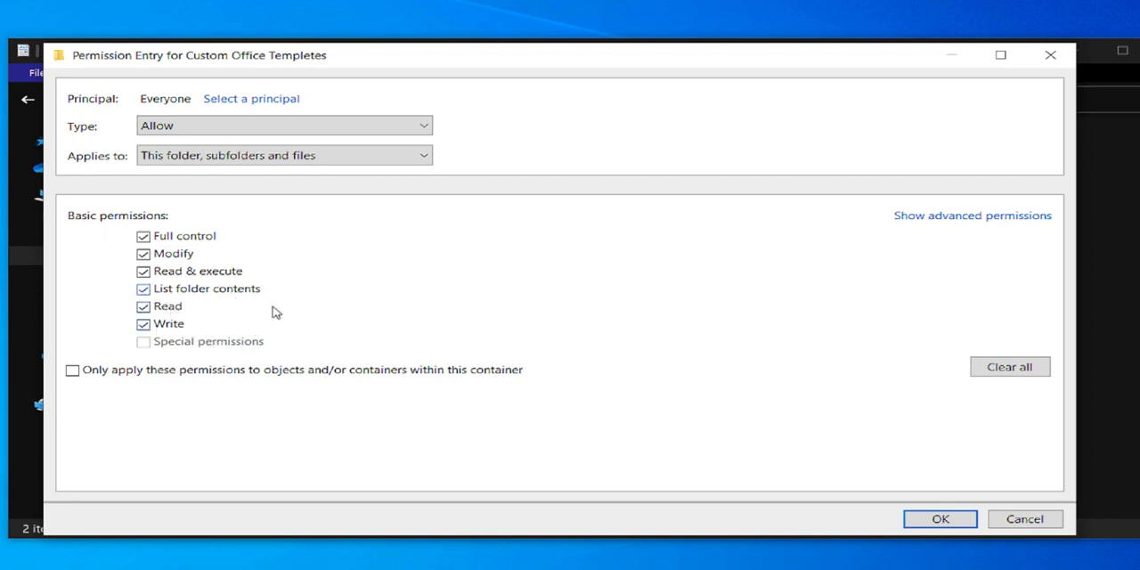
mouse_move(169, 248)
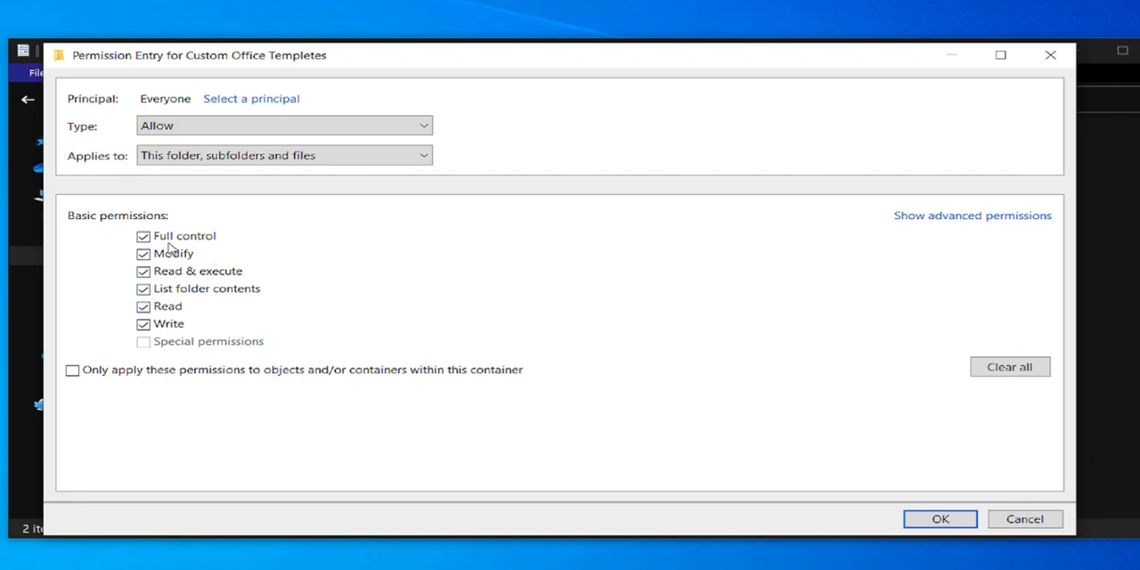
mouse_move(746, 442)
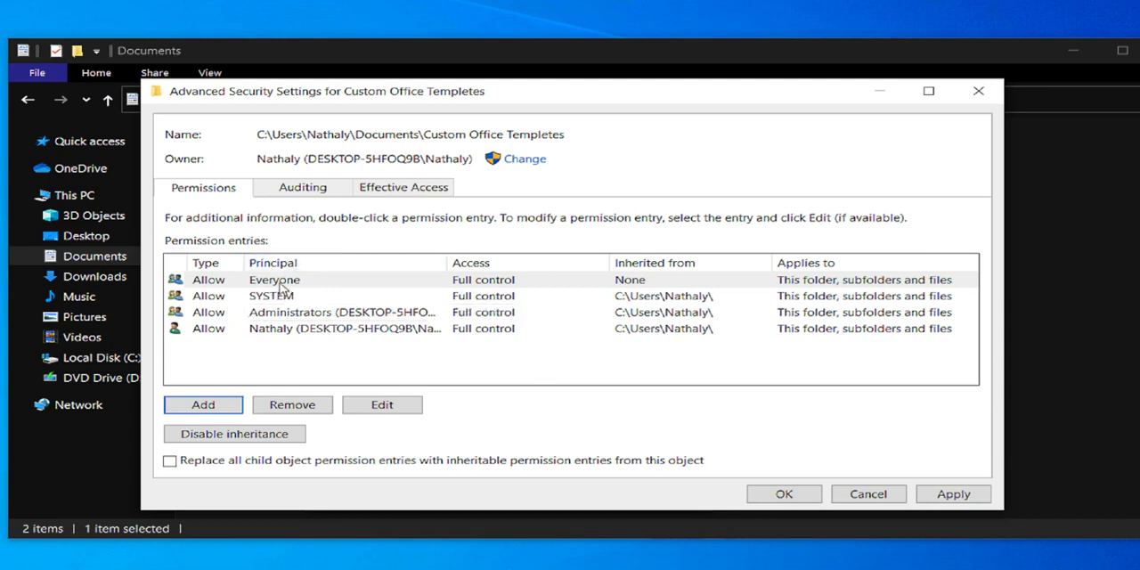
- Apply the advanced settings and review that Everyone now shows Full control allowed
click(274, 279)
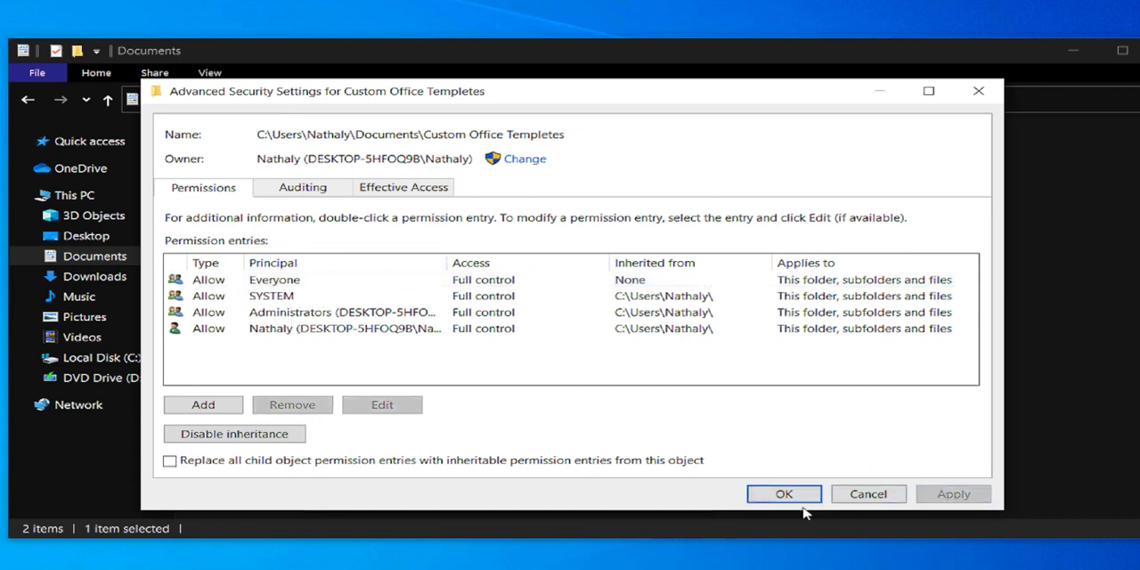
click(784, 493)
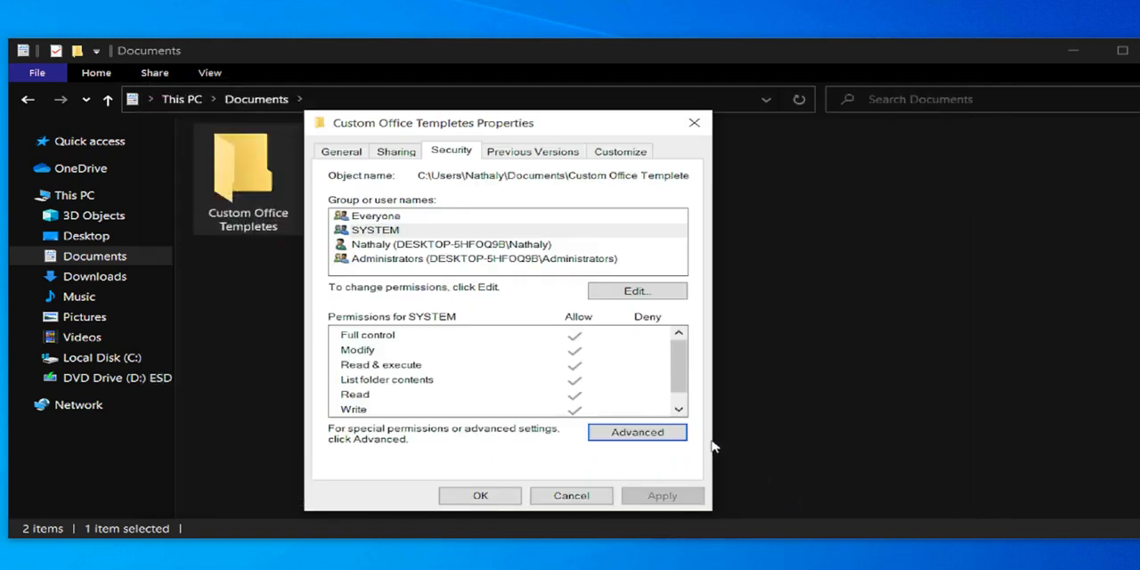
click(376, 216)
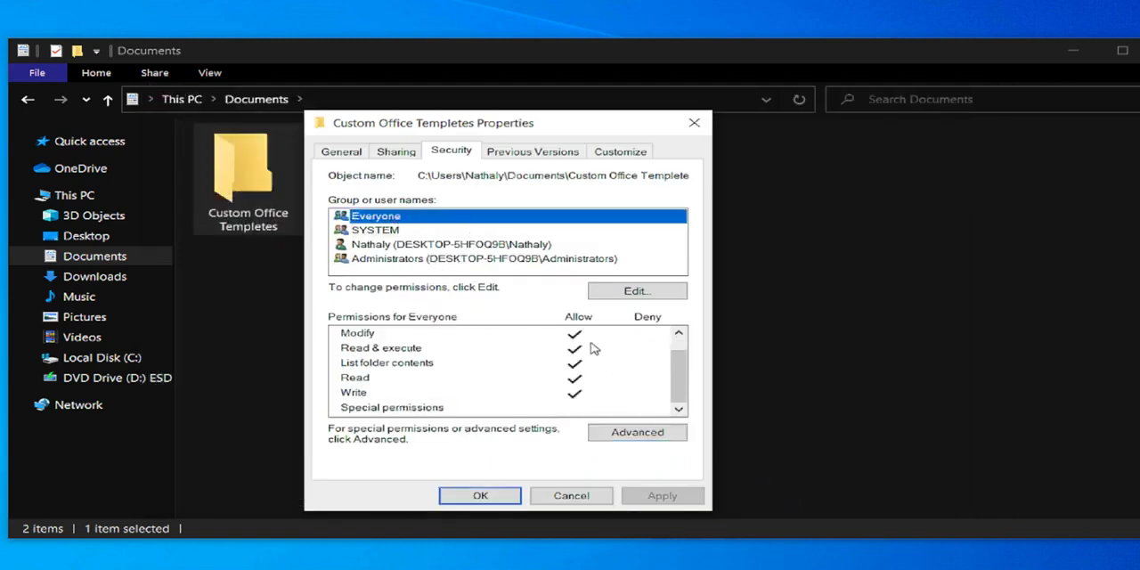
scroll(up, 3)
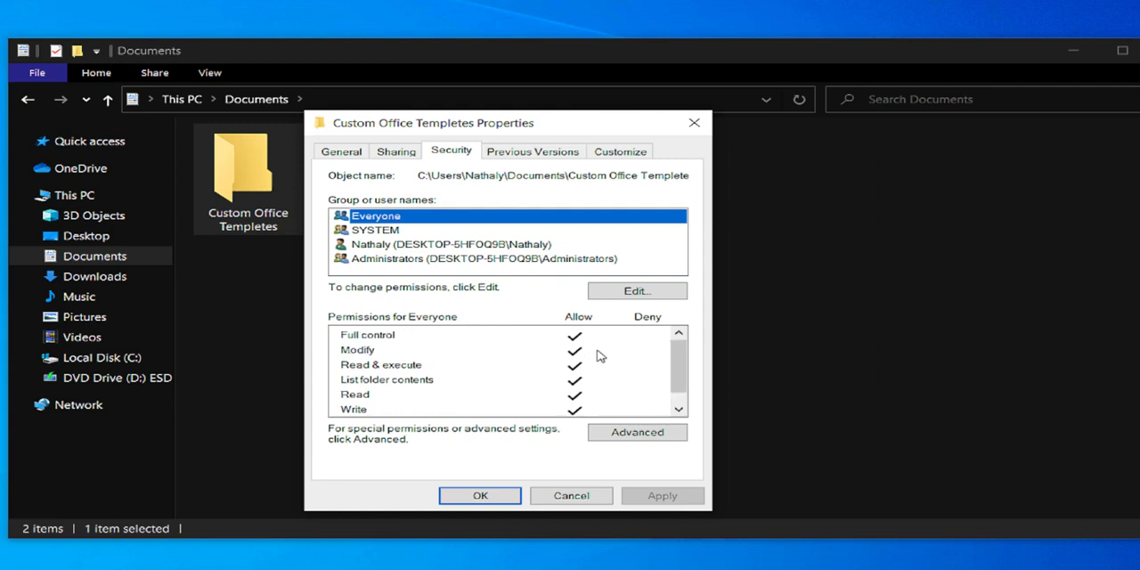